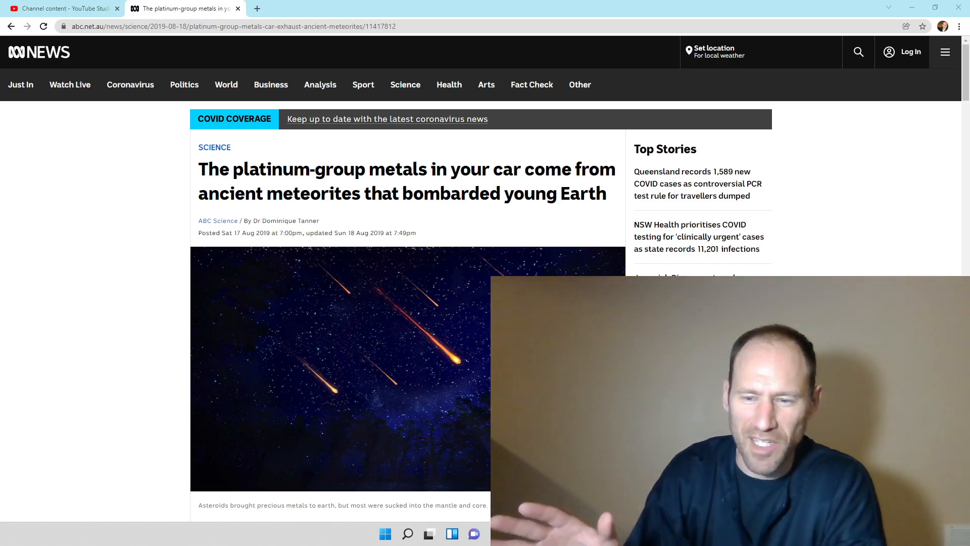
pyautogui.scroll(-3)
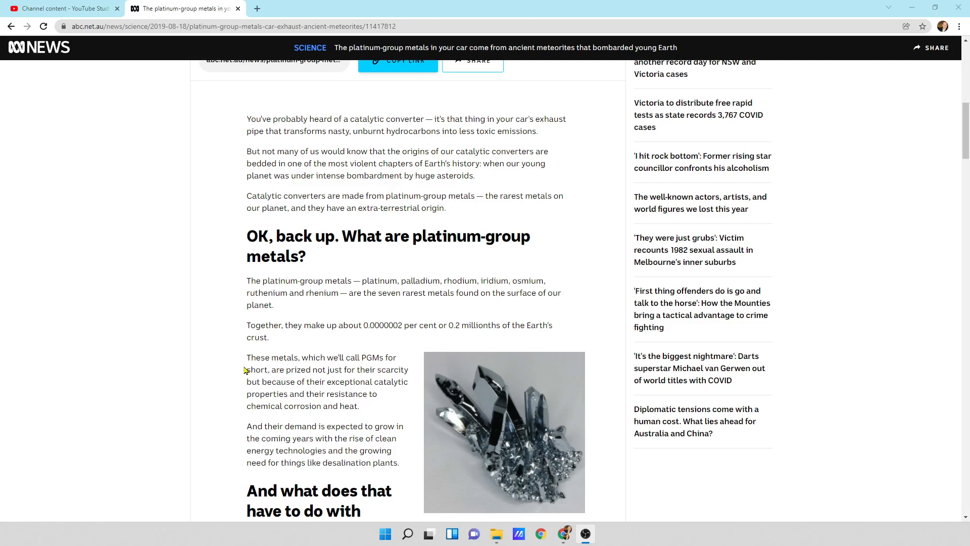
pyautogui.scroll(-3)
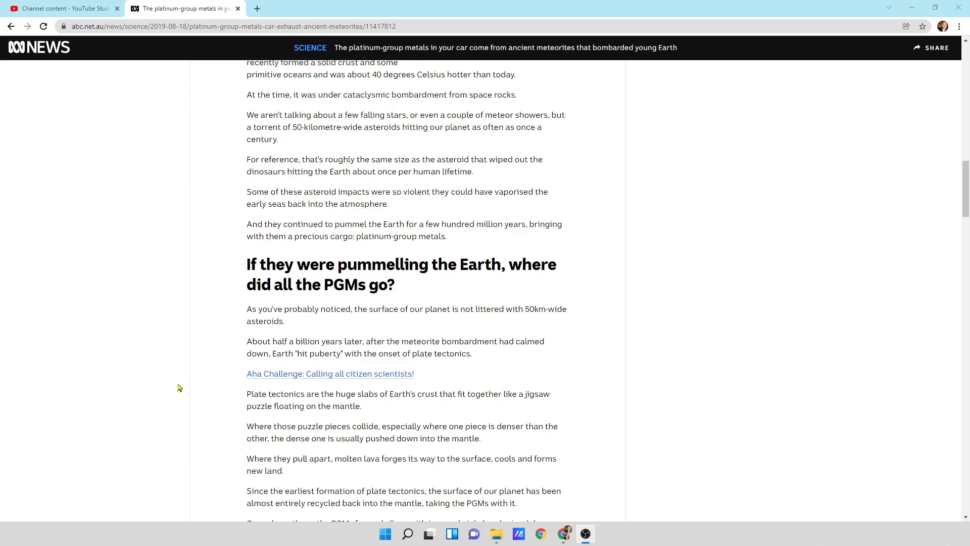
pyautogui.scroll(-3)
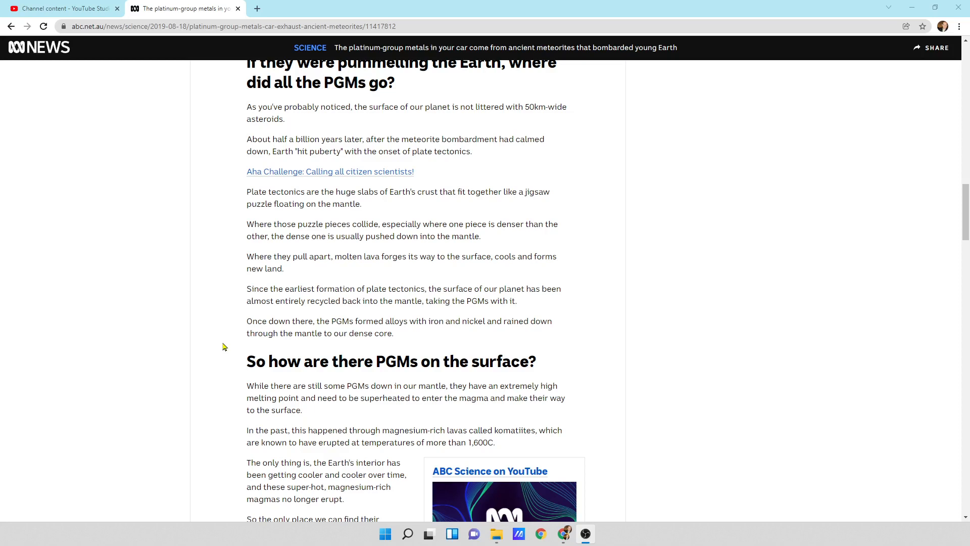
pyautogui.scroll(-3)
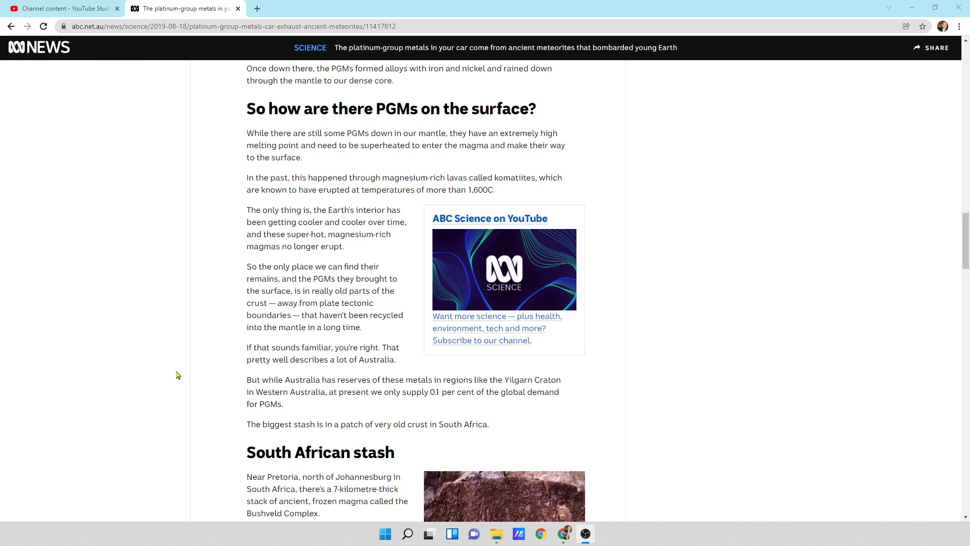
pyautogui.scroll(-3)
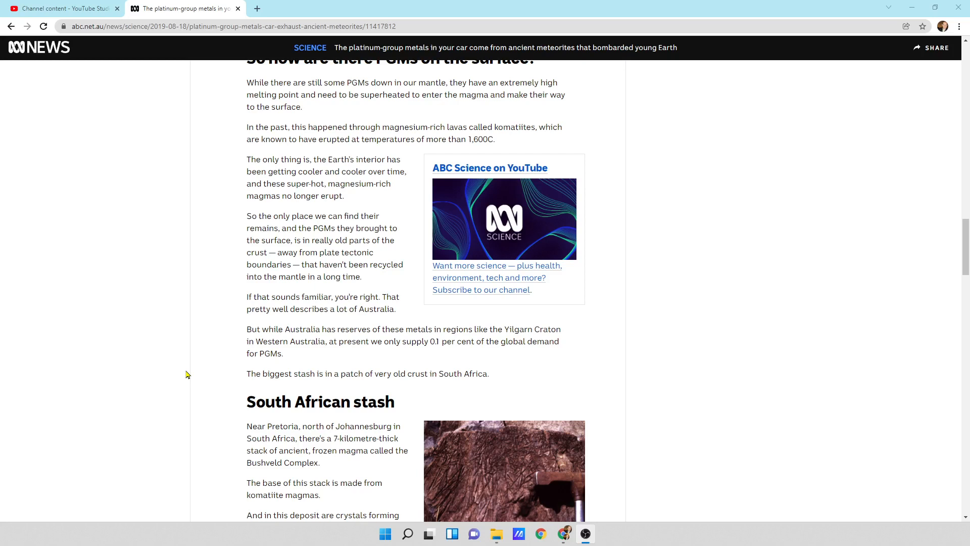
pyautogui.scroll(-3)
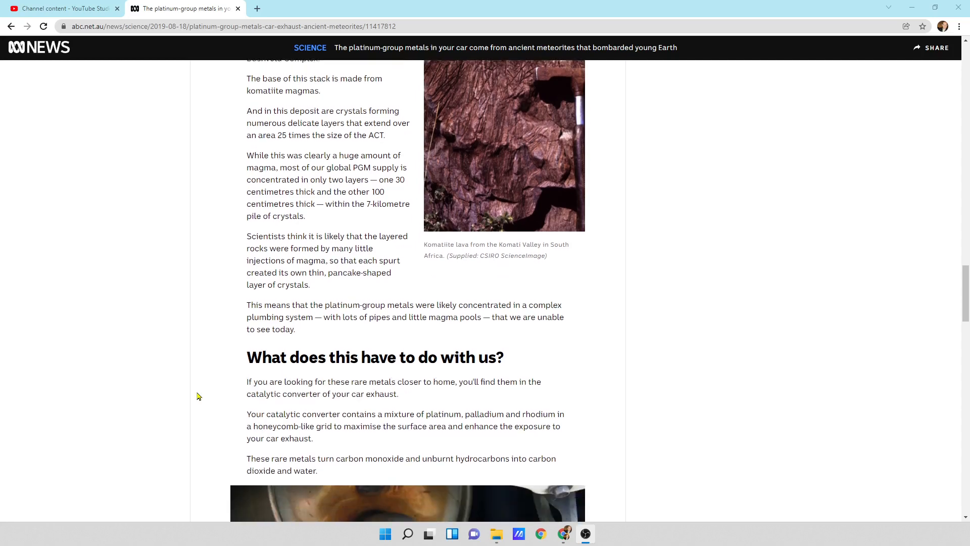
pyautogui.scroll(-3)
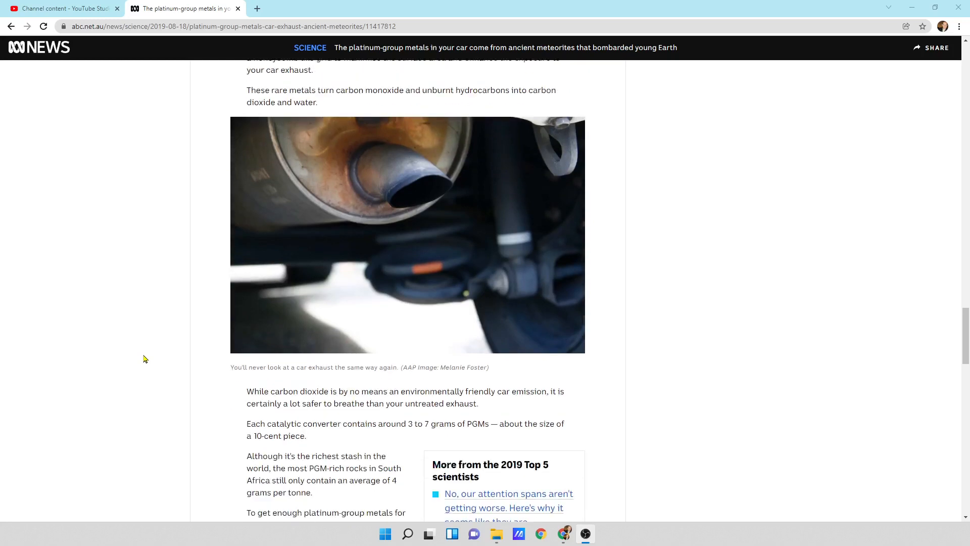
pyautogui.scroll(-3)
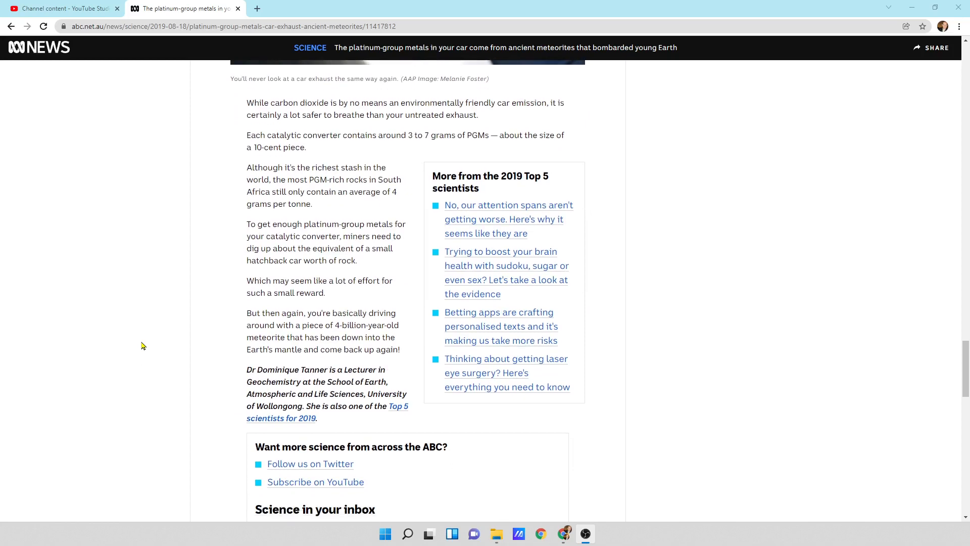